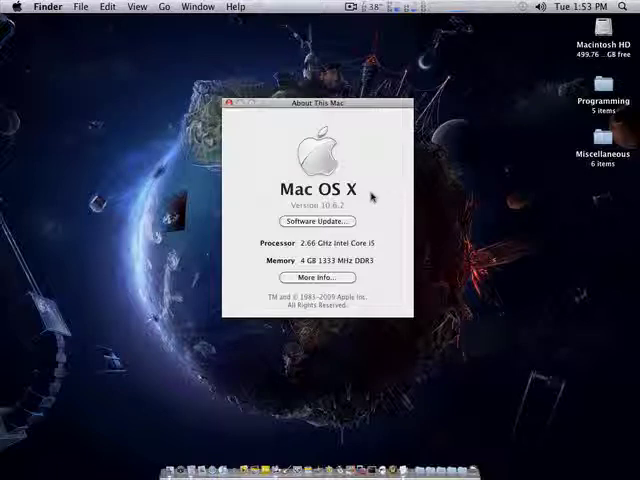
mouse_move(372, 190)
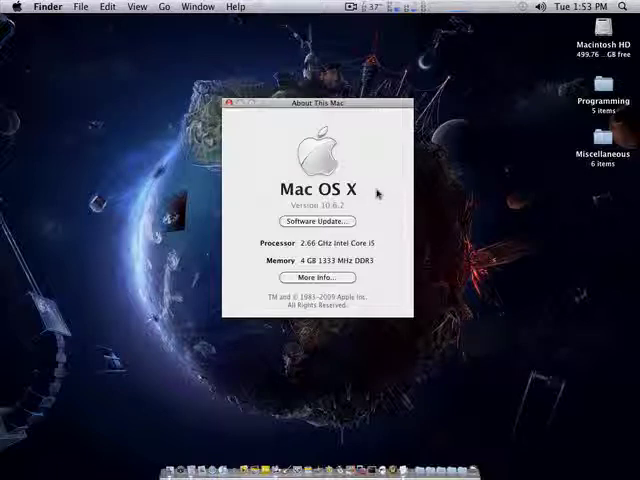